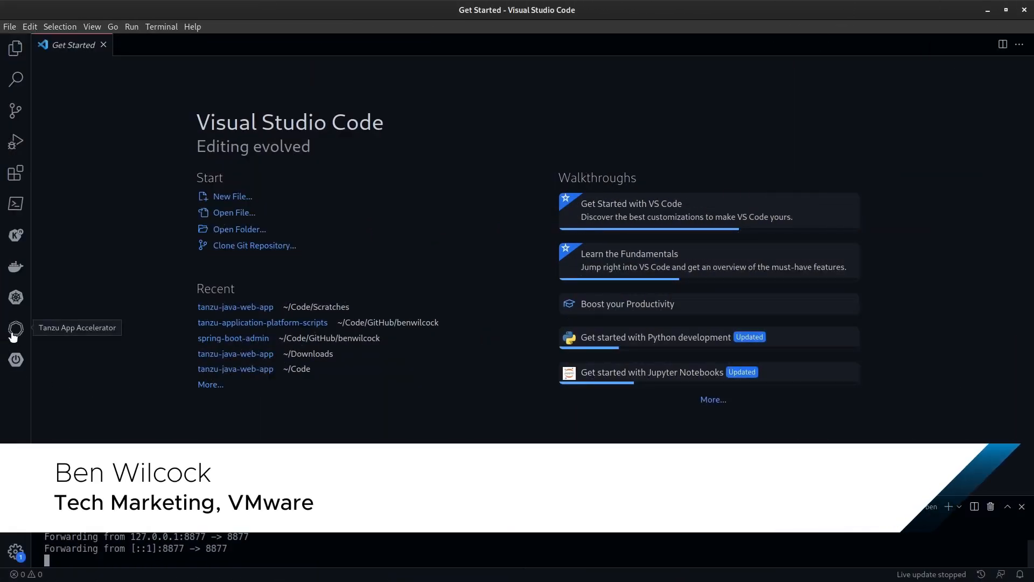
mouse_move(65, 301)
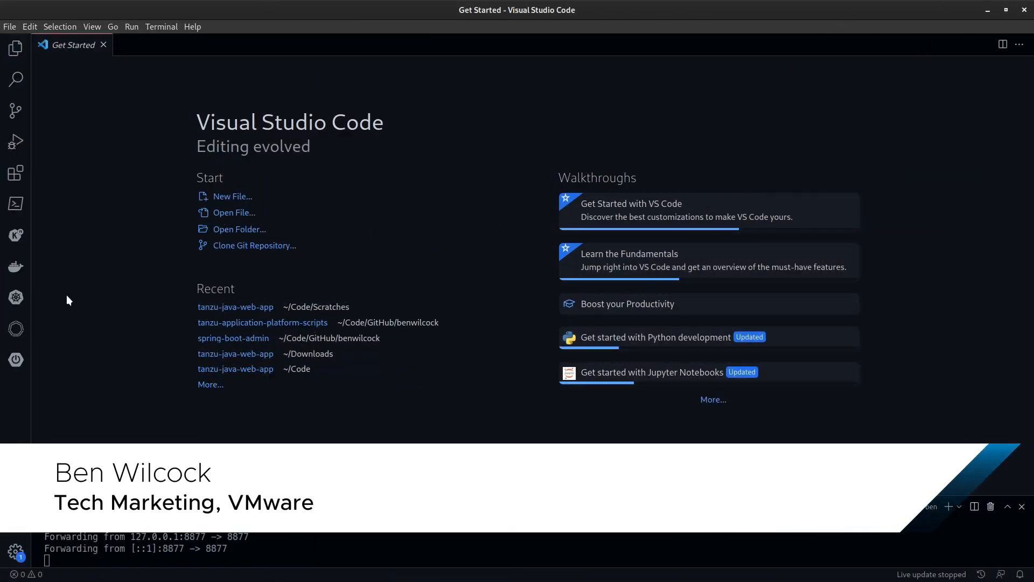
Show the Tanzu App Accelerator catalog from the activity bar.
click(16, 329)
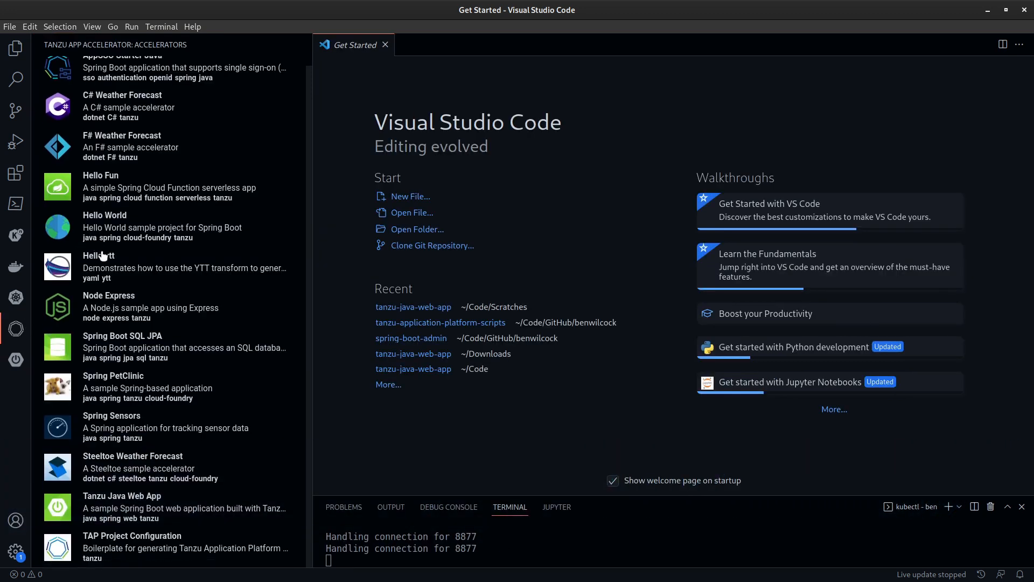
Generate Tanzu Java Web App with image prefix index.docker.io/wilcockb200/tanzu-java-web-app-source into the Scratches folder.
click(121, 496)
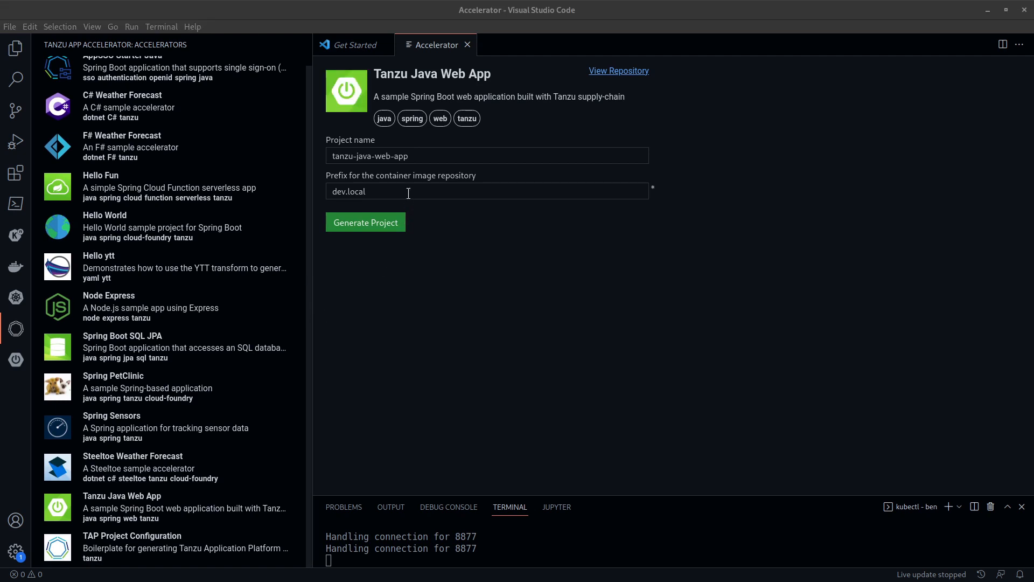
text(index.docker.io/wilcockb200/tanzu-java-web-app-source)
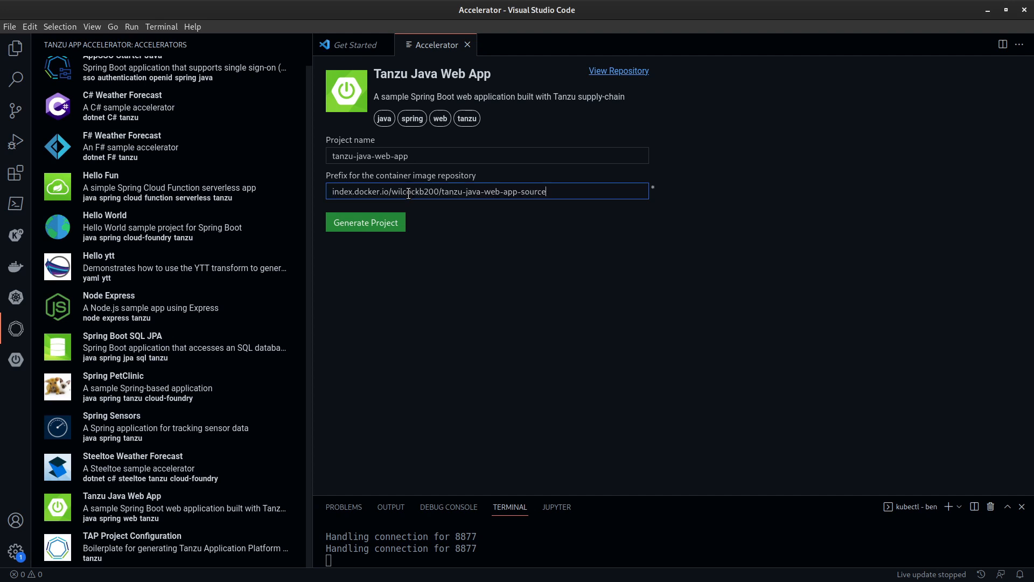
click(365, 222)
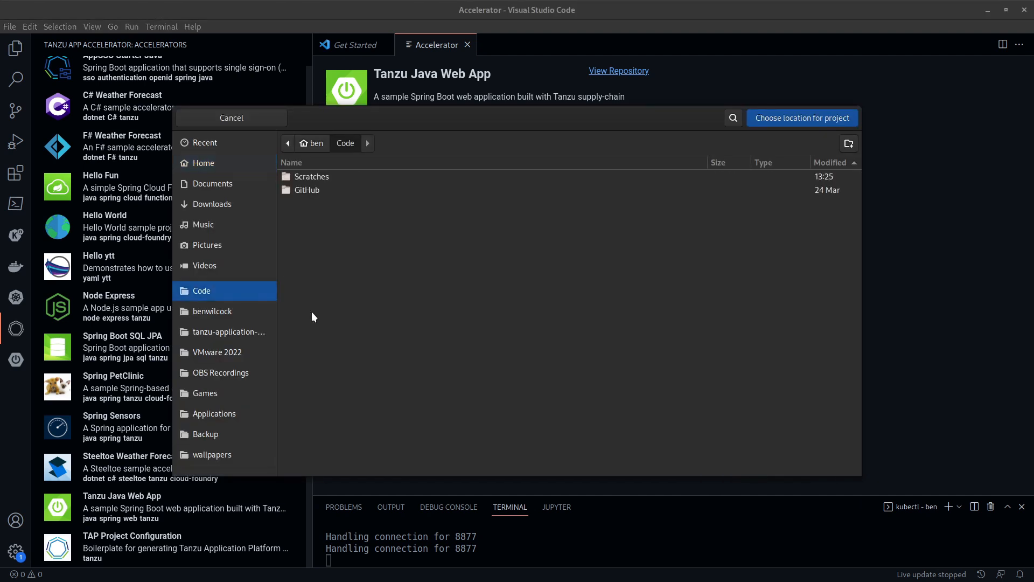
double_click(311, 176)
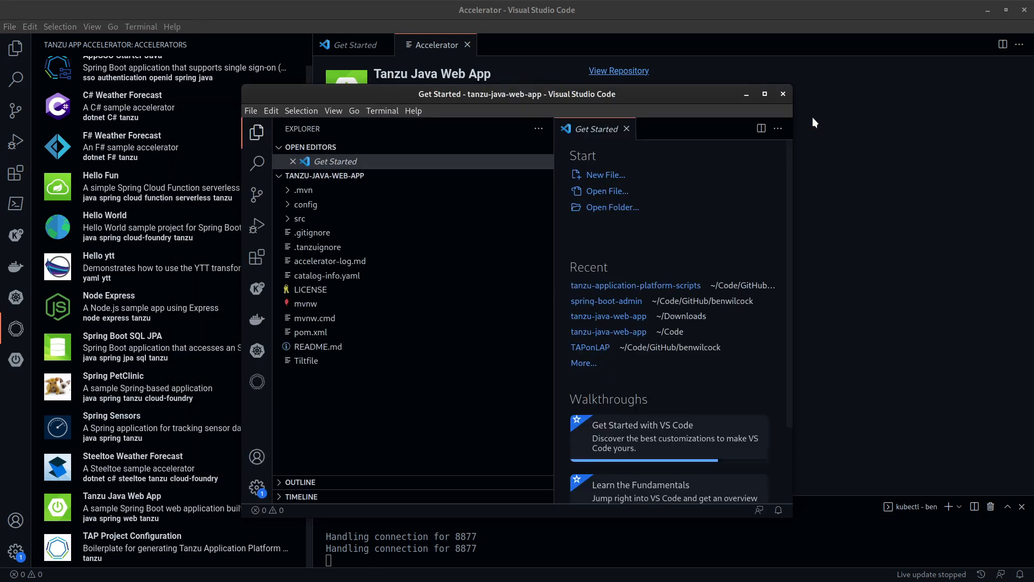
Maximize the project window and bring up actions for config/workload.yaml to apply the workload.
click(764, 94)
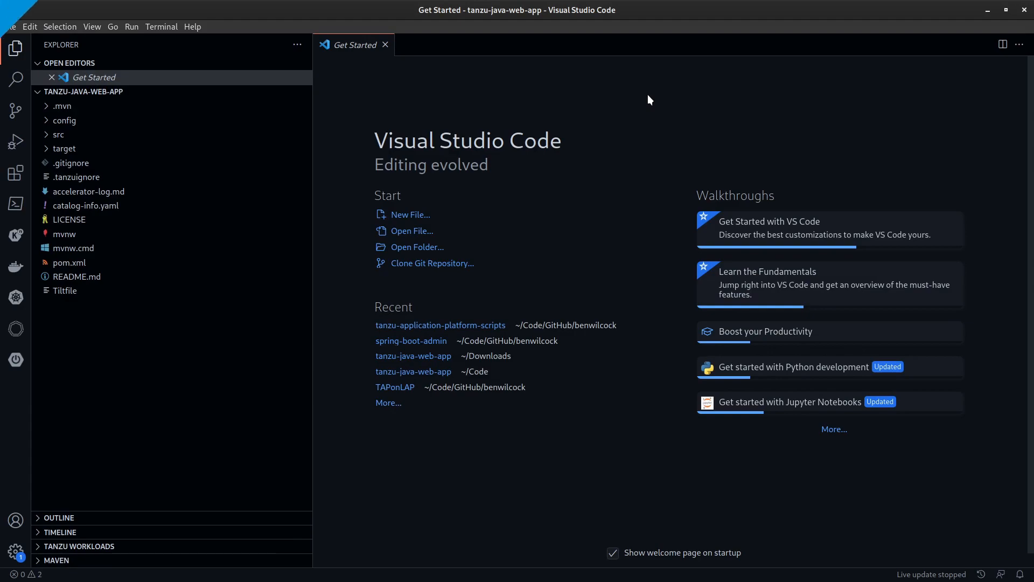
mouse_move(47, 123)
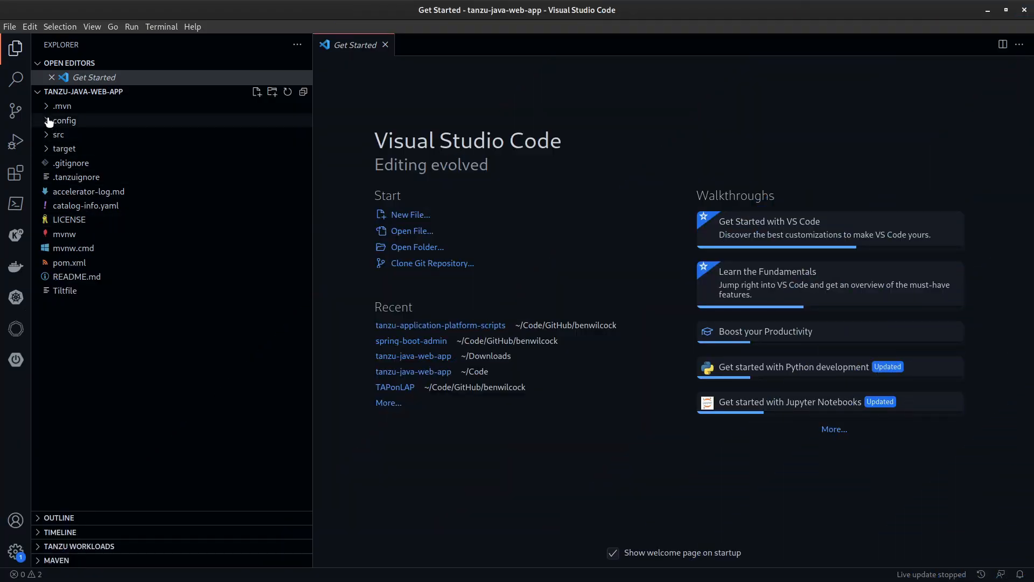
click(64, 119)
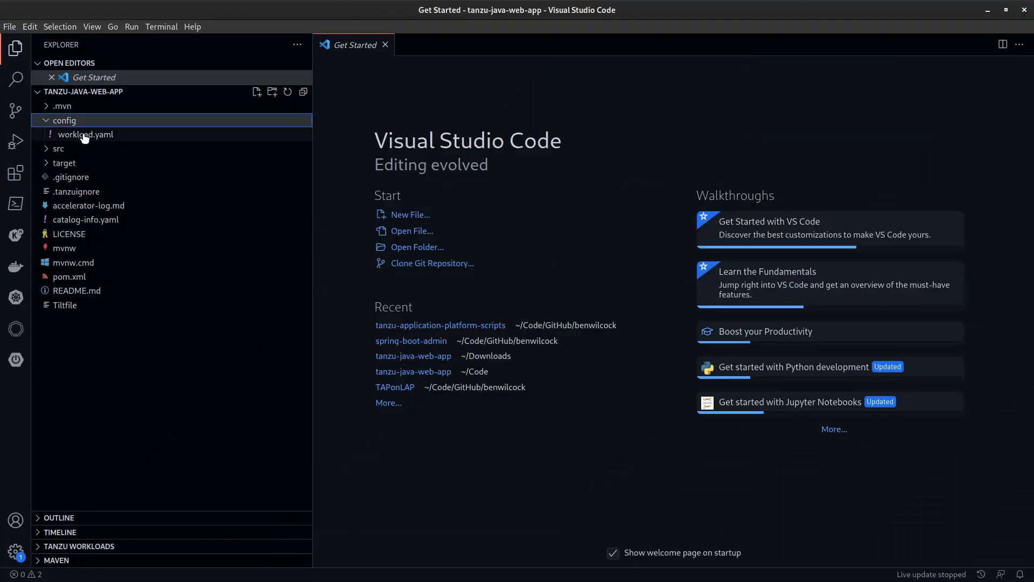
right_click(84, 135)
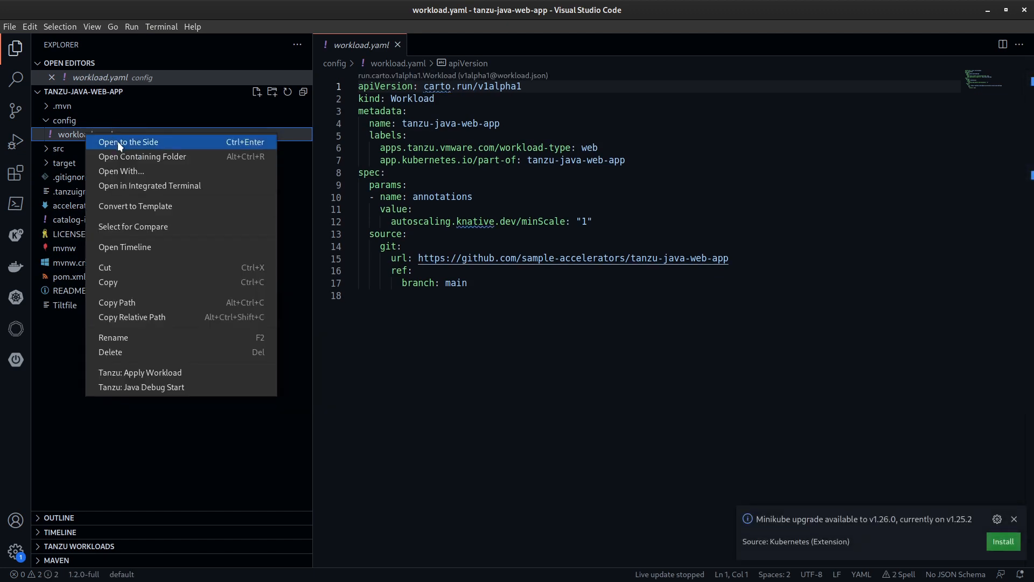
mouse_move(137, 316)
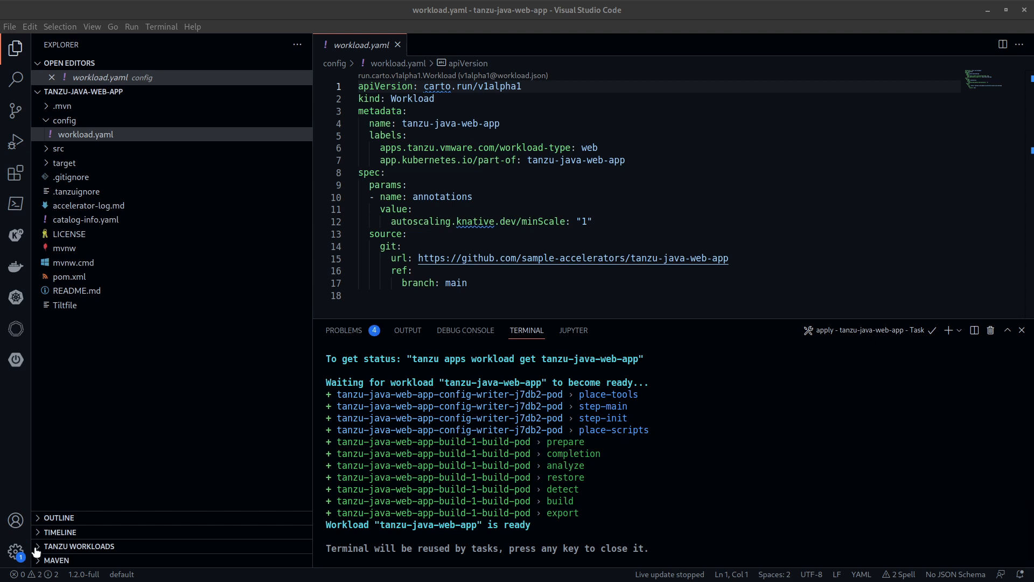
Show the Tanzu Workloads panel and expand src > main toward HelloController.java.
click(77, 545)
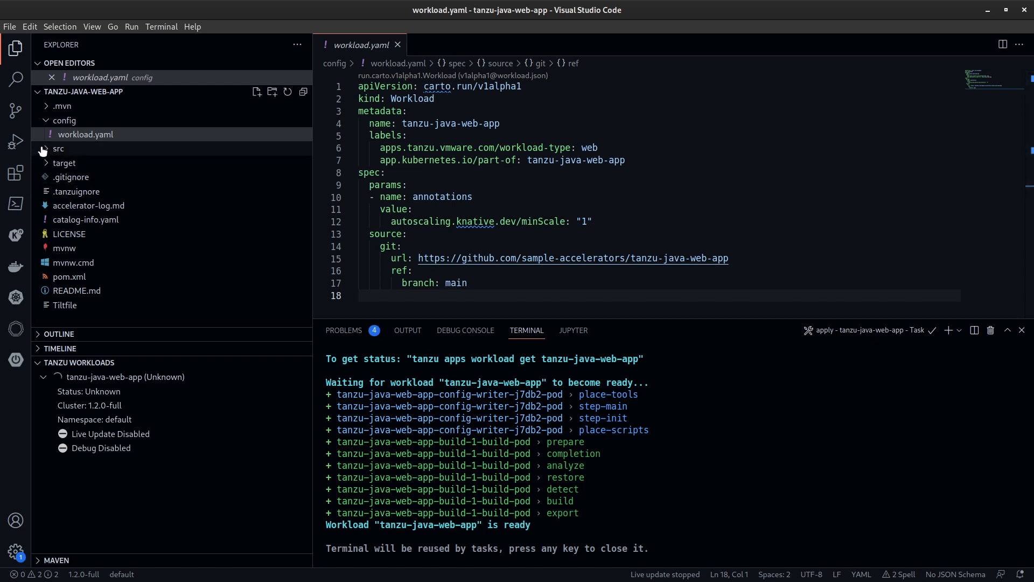
click(59, 148)
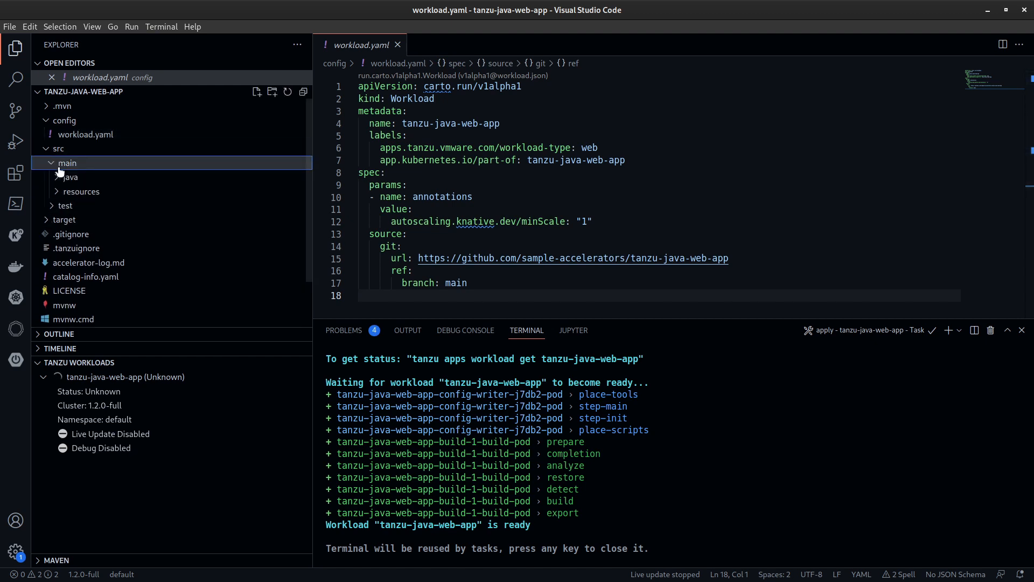
click(69, 177)
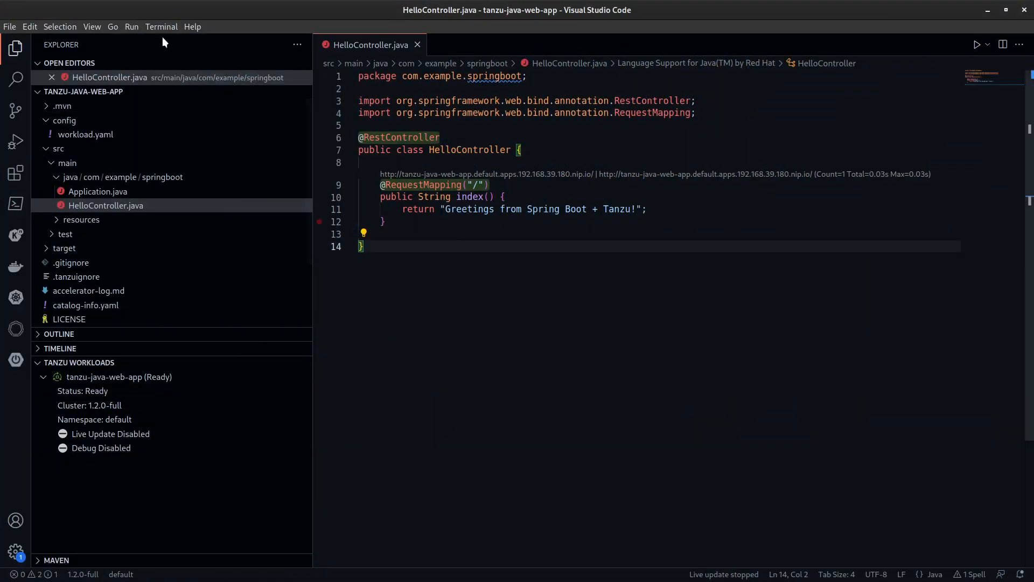
Run 'watch tanzu apps workload get tanzu-java-web-app' in a new terminal.
click(160, 26)
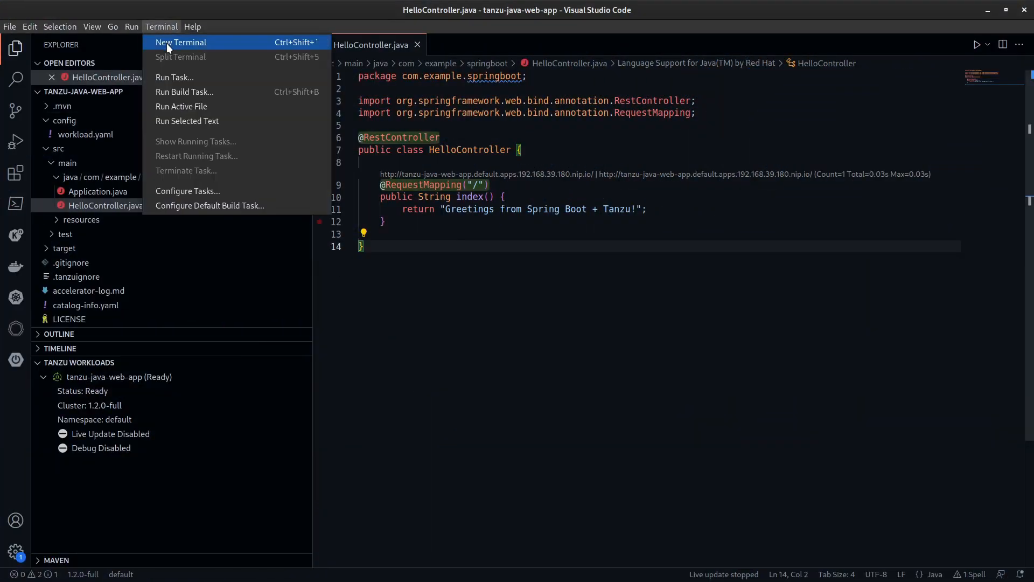
click(180, 42)
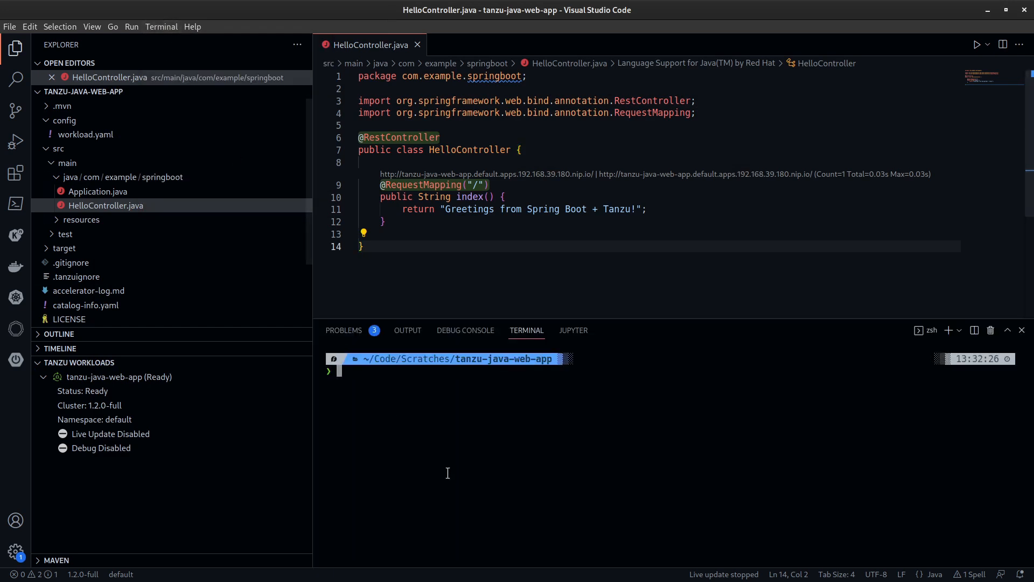
text(watch tanzu apps workload get tanzu-java-web-app)
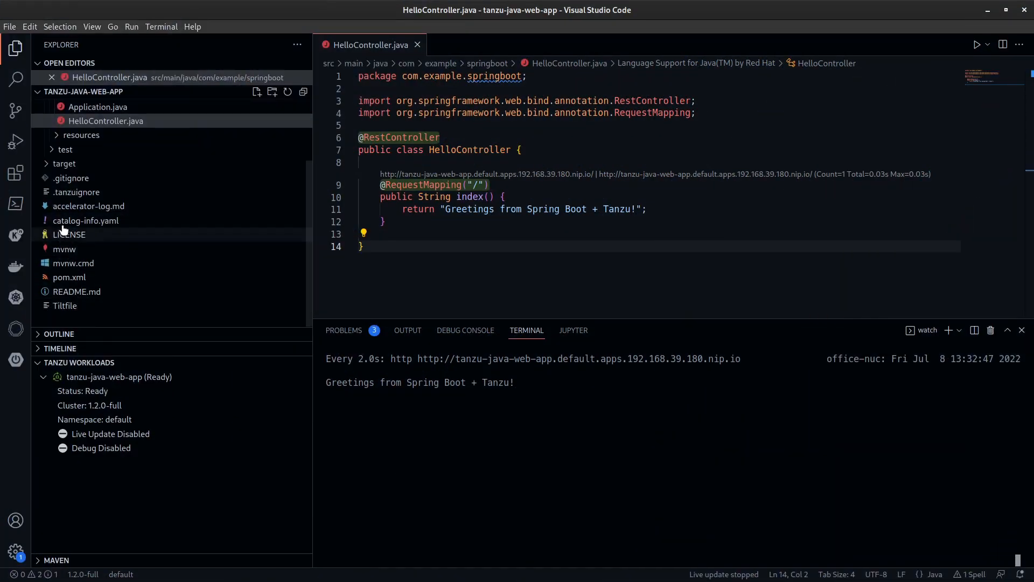
Review .tanzuignore's code-workspace entry and switch to the Tiltfile.
click(76, 192)
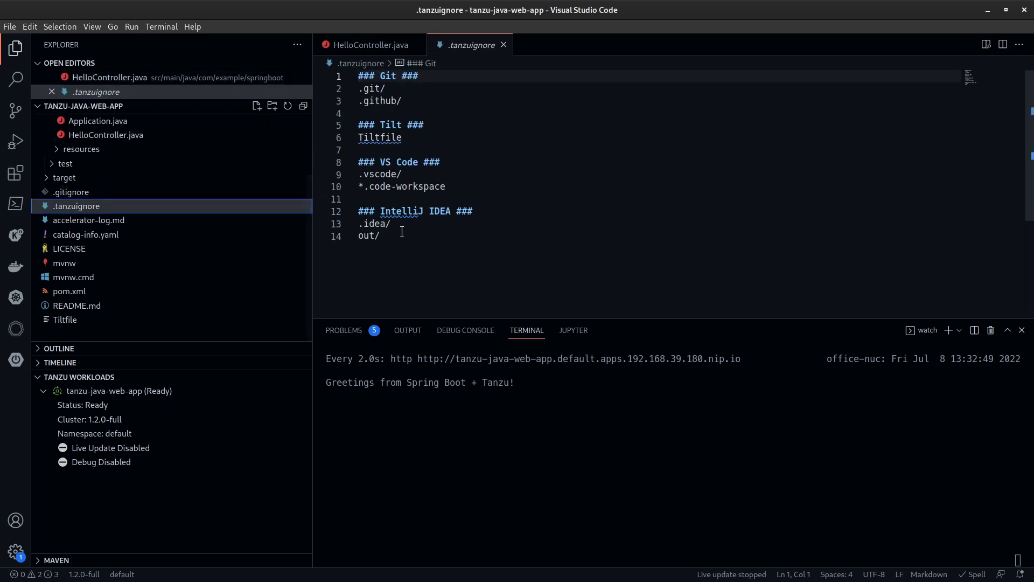
double_click(406, 186)
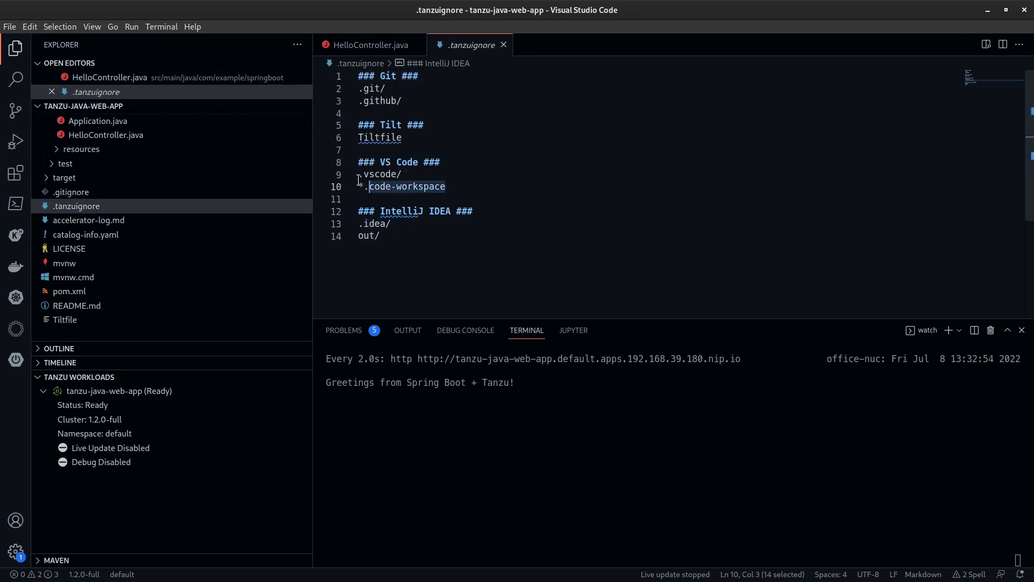
click(379, 136)
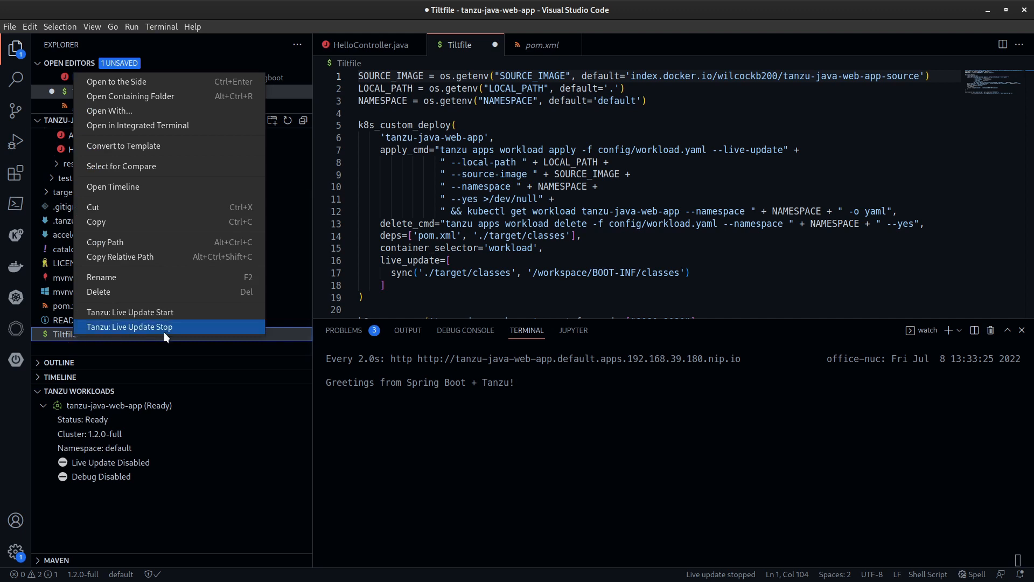
Start live update, edit the HelloController greeting to include Ben, Tech Marketing, then stop live update.
click(130, 313)
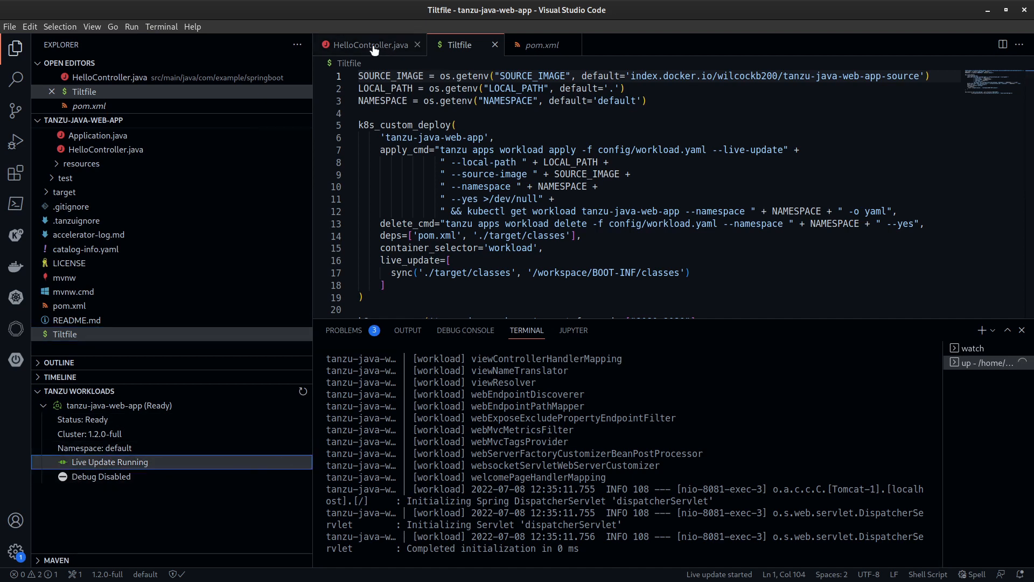
click(366, 45)
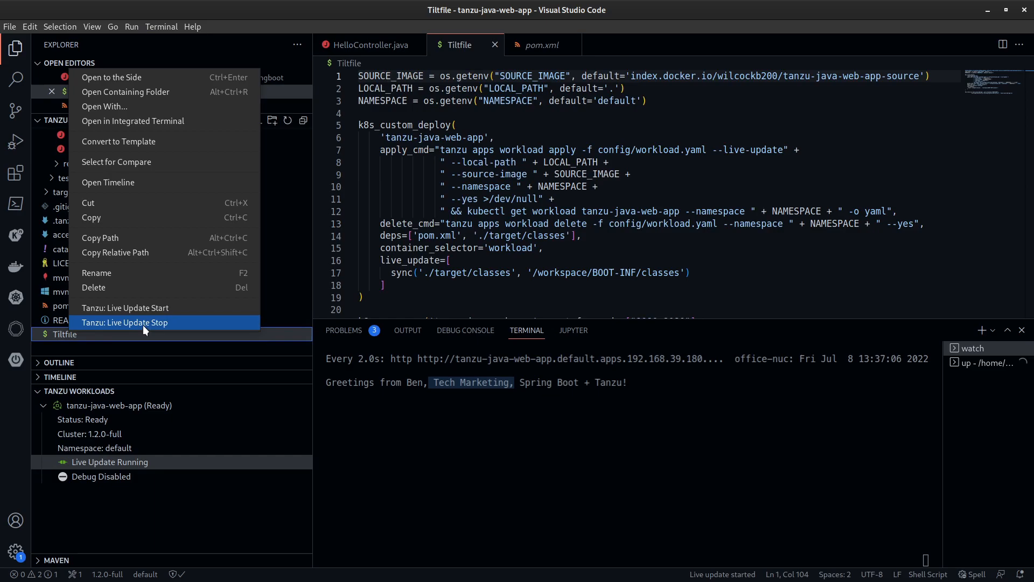
click(125, 323)
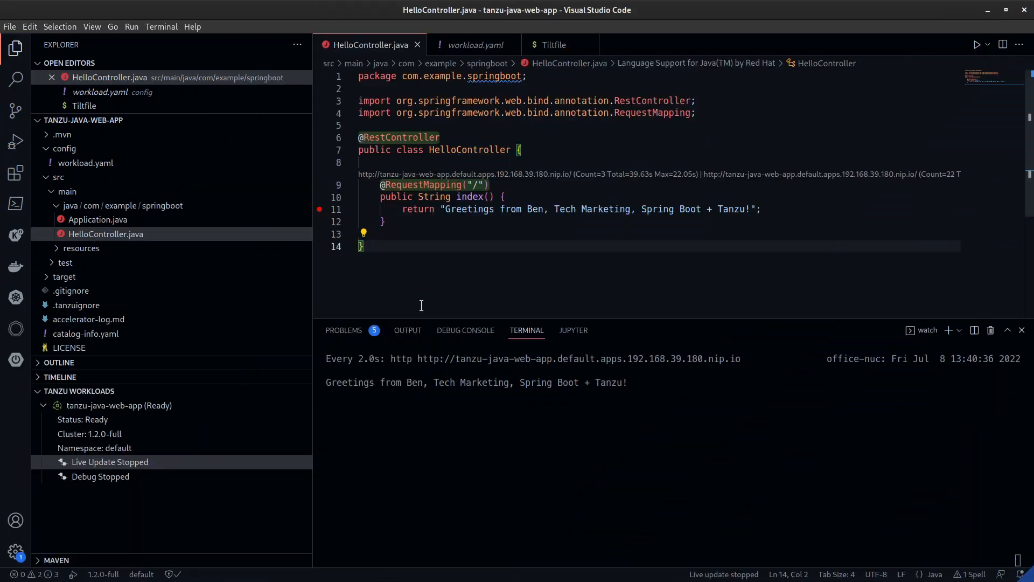
Run Tanzu: Delete Workload on tanzu-java-web-app and confirm with 'Delete, don't warn again'.
text(de)
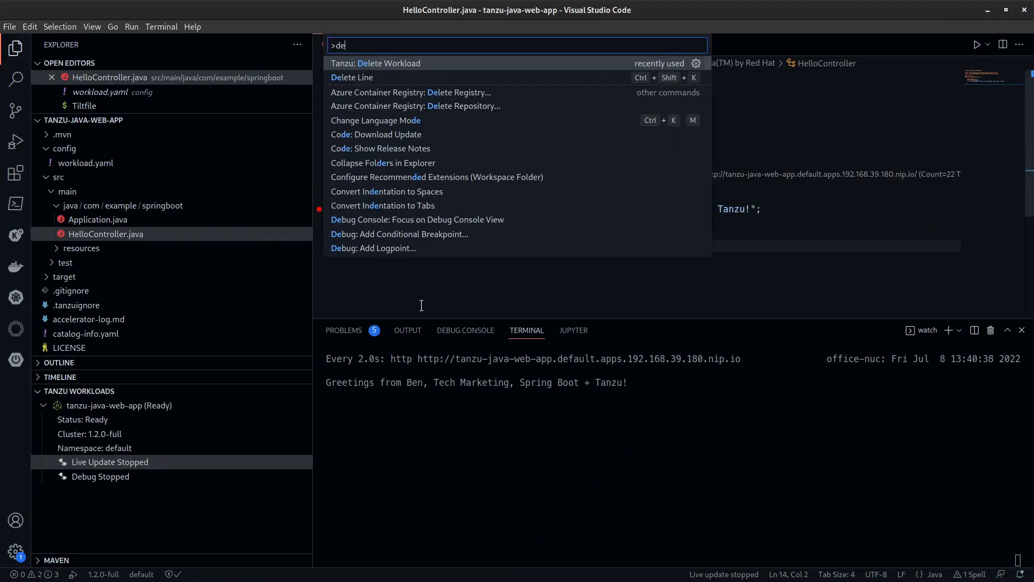
click(375, 62)
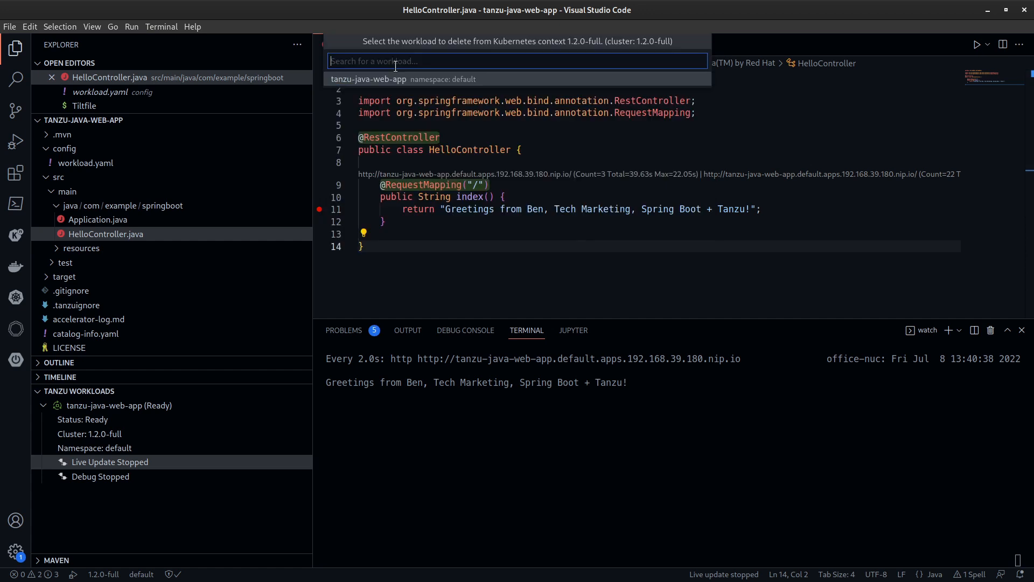
click(369, 78)
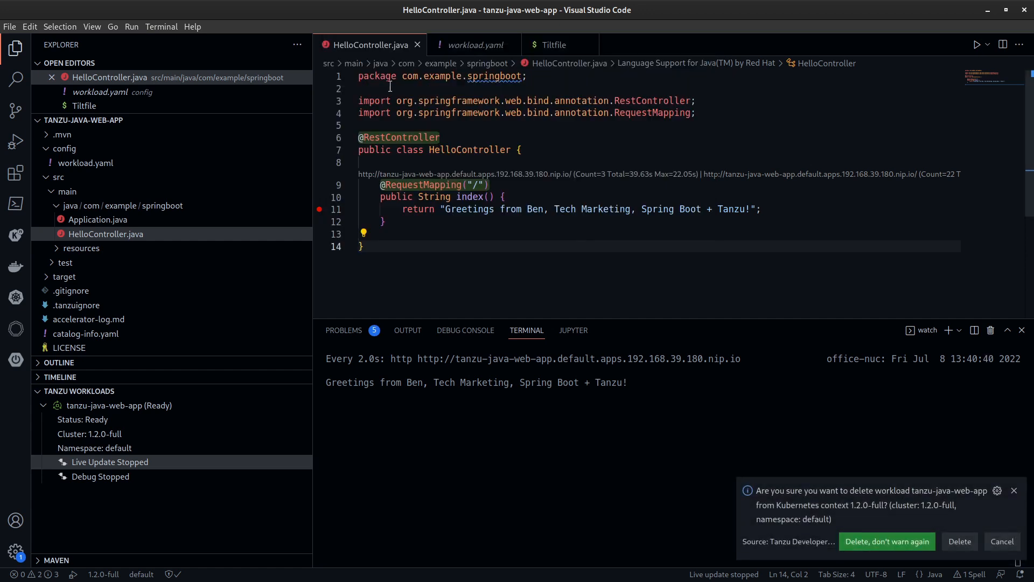
mouse_move(886, 540)
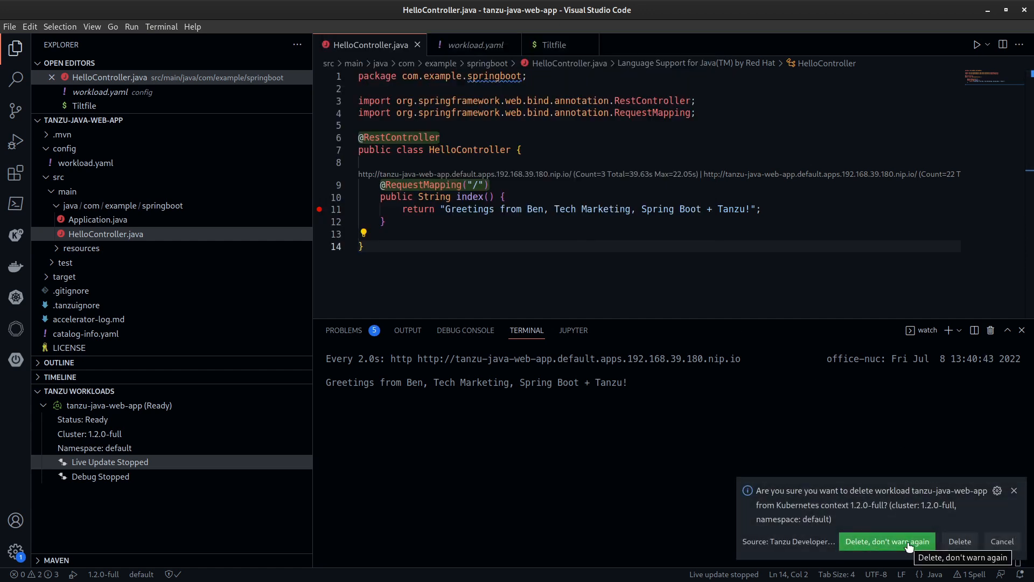
click(887, 541)
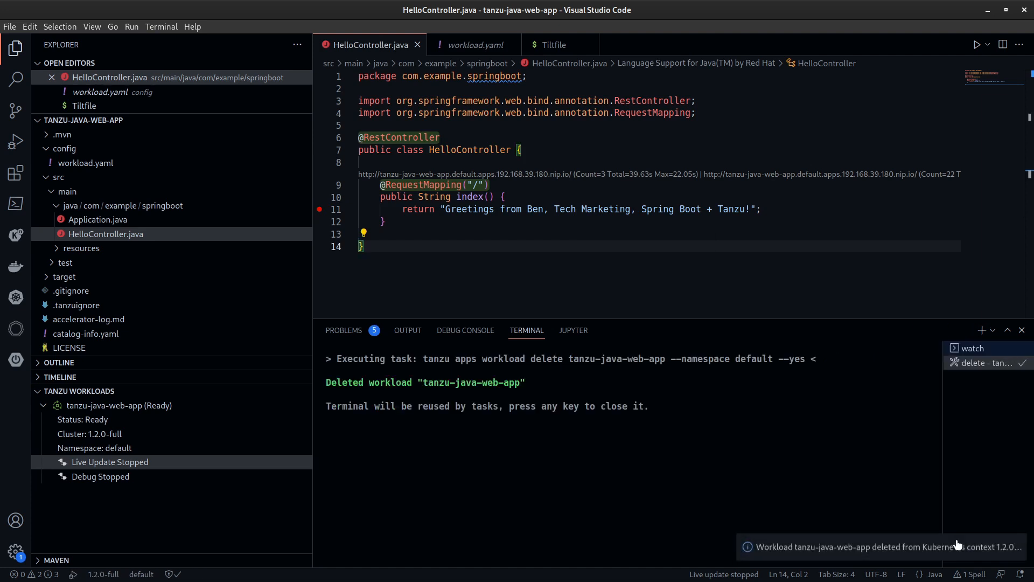